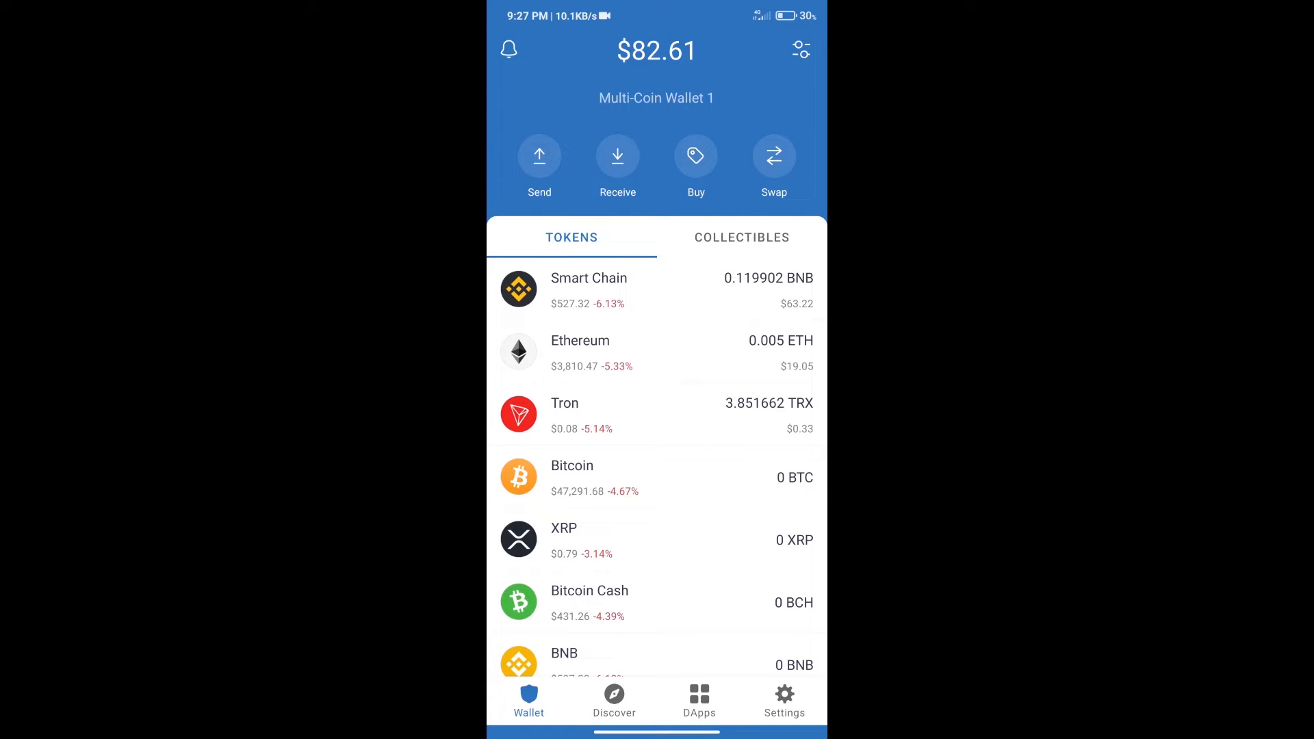
- Search the buy-coin list for 'bn' and pick a matching coin
click(696, 157)
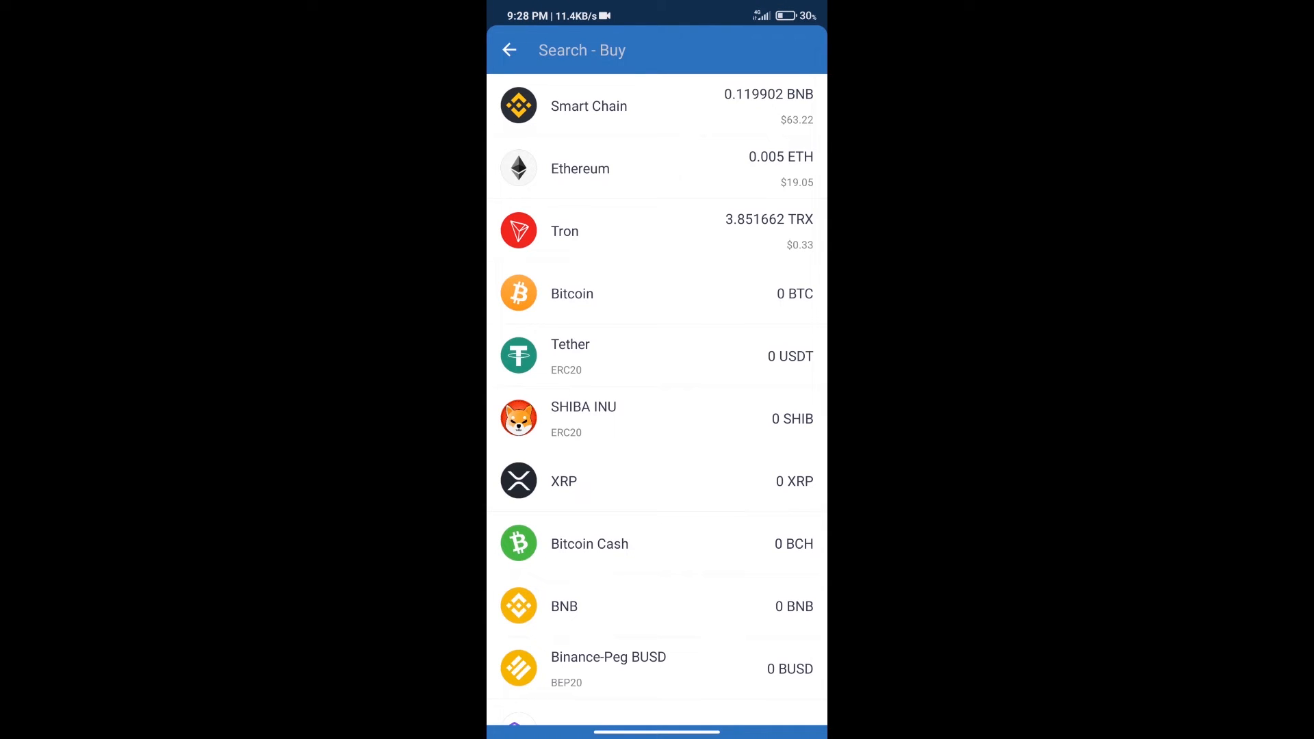
text(bnb)
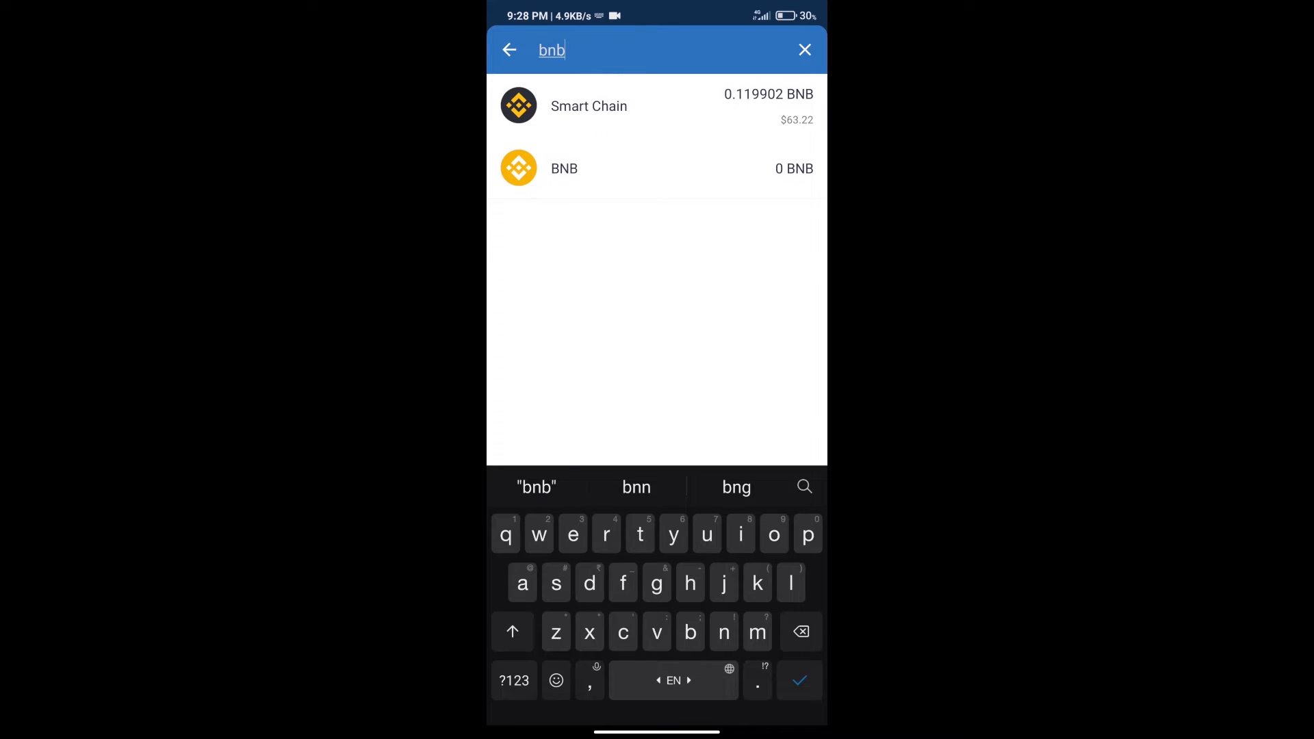
click(564, 169)
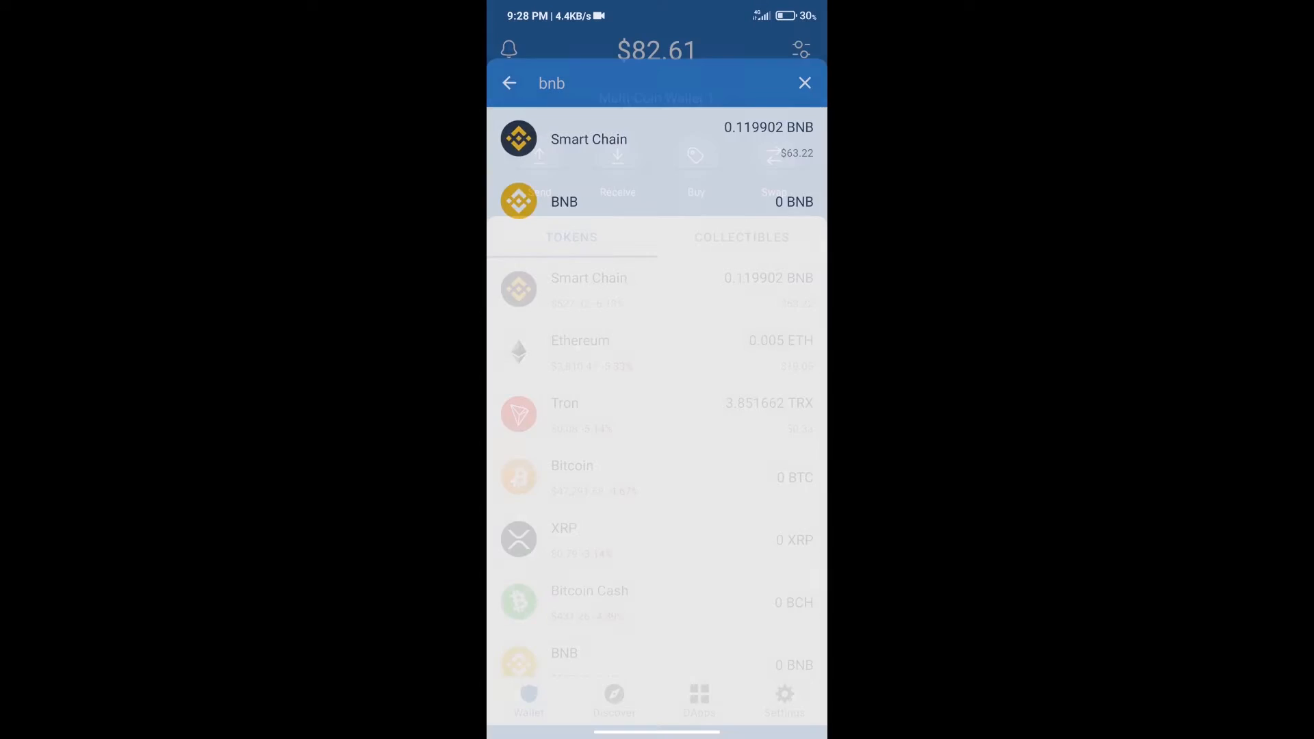
- Open PancakeSwap from the Popular section of the DApps browser
click(805, 83)
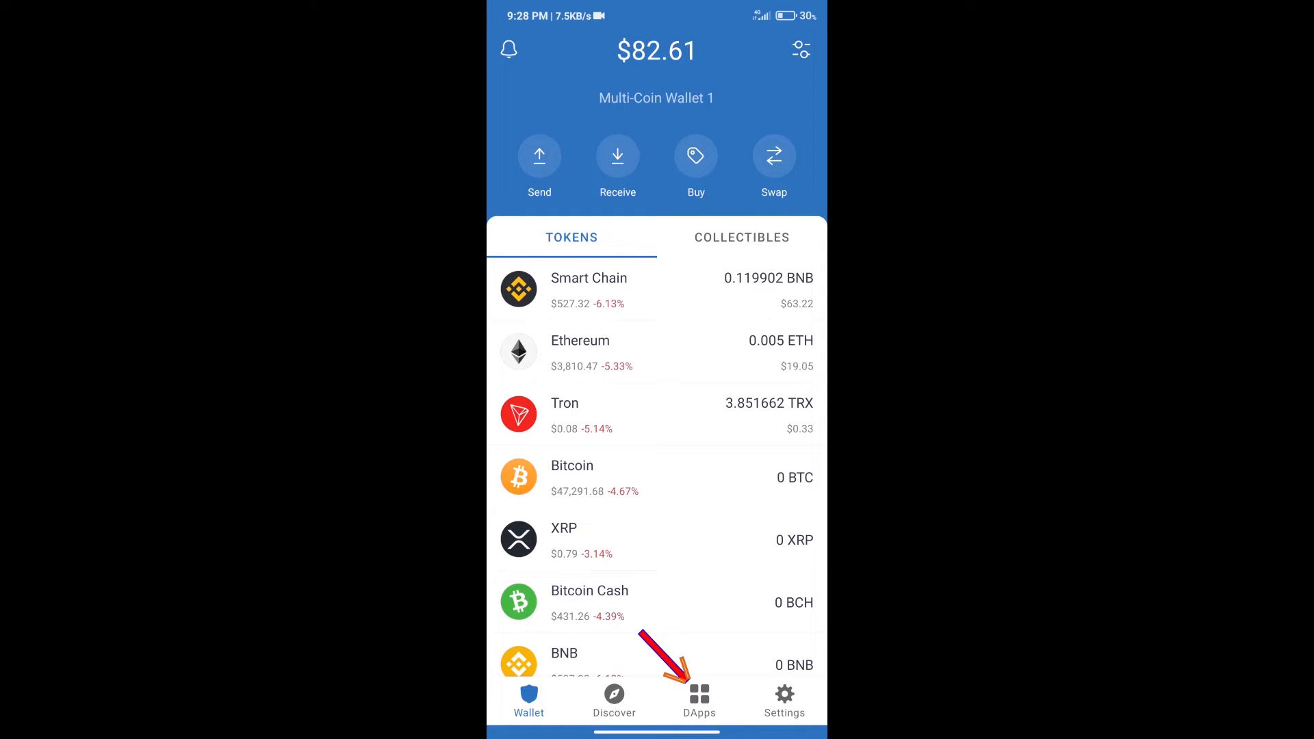
click(698, 693)
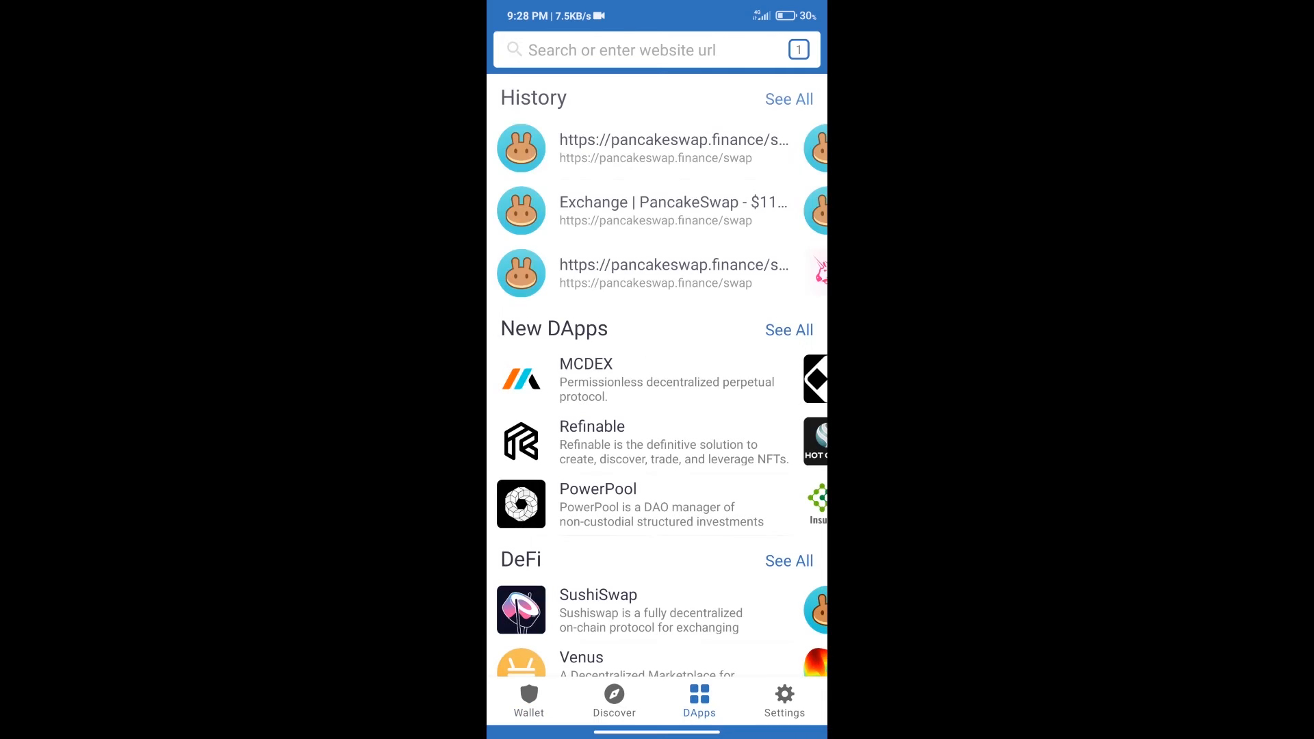
scroll(down, 3)
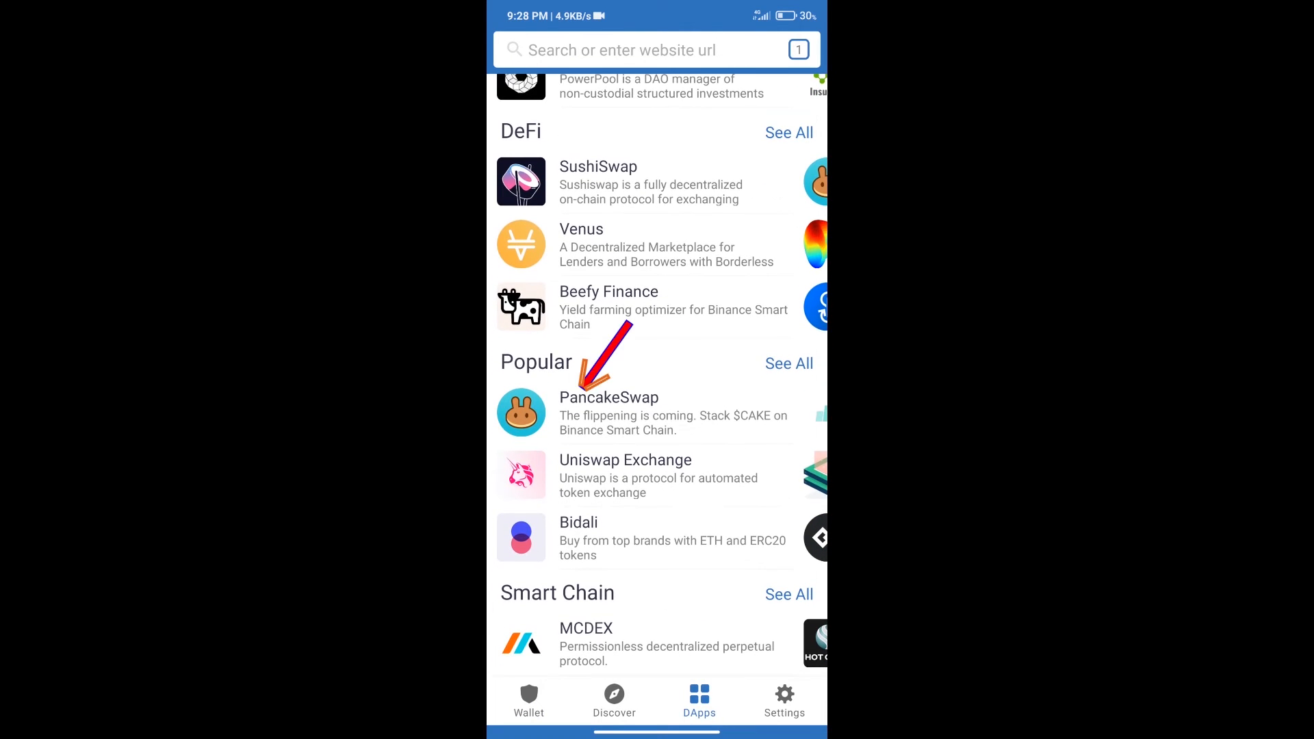
click(609, 413)
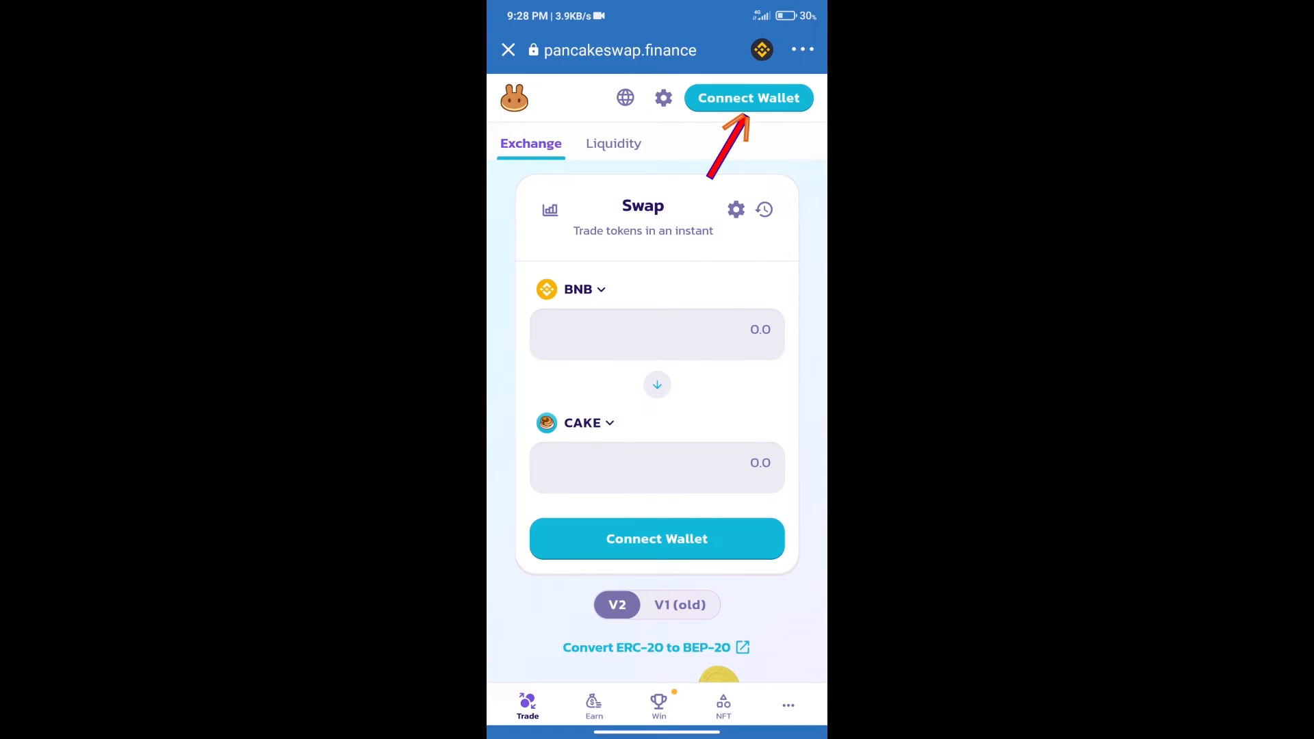
- Connect the Trust Wallet account to PancakeSwap and bring up the Select a Token picker
click(749, 98)
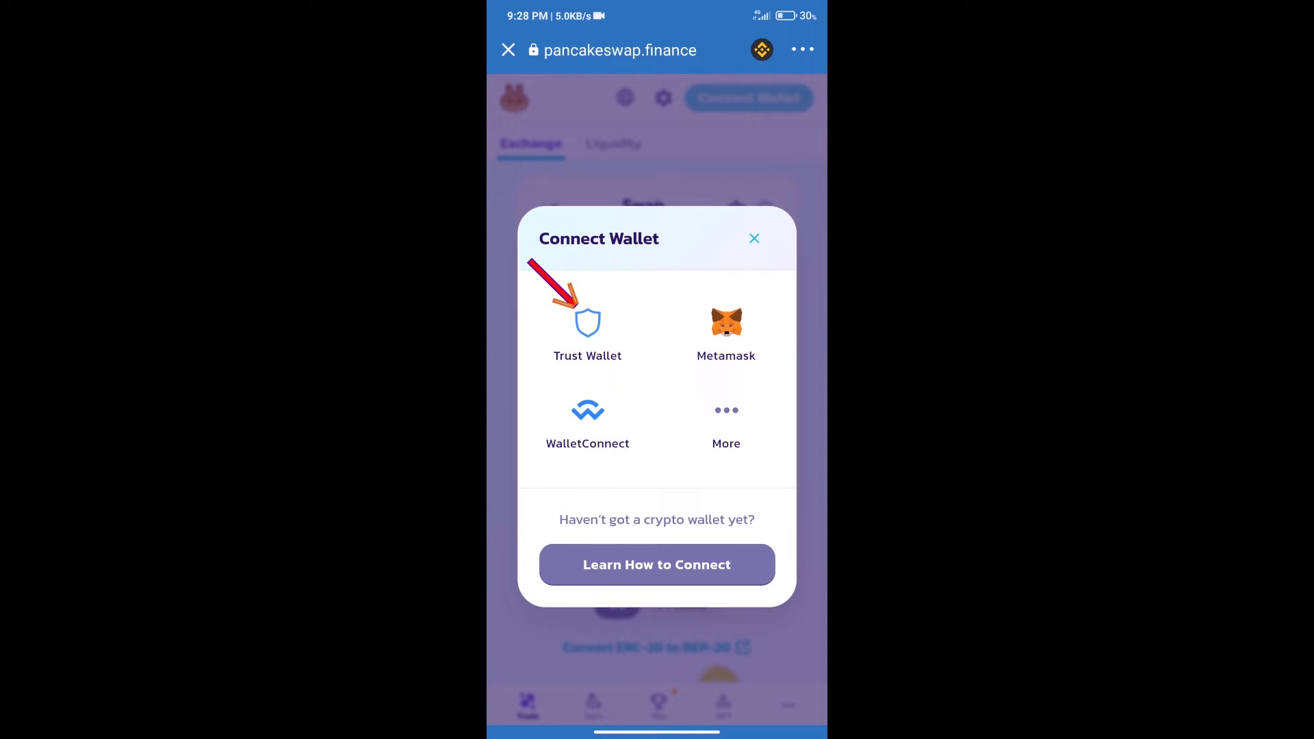
click(754, 238)
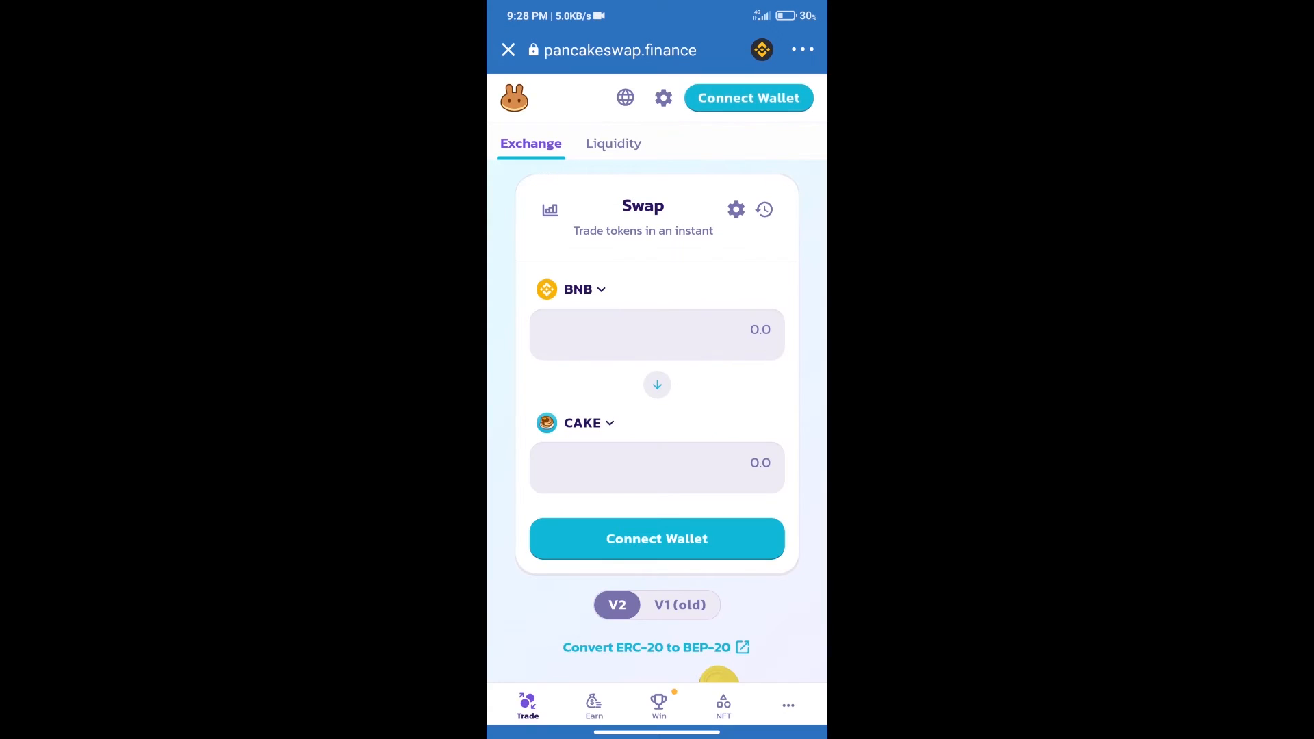
click(748, 97)
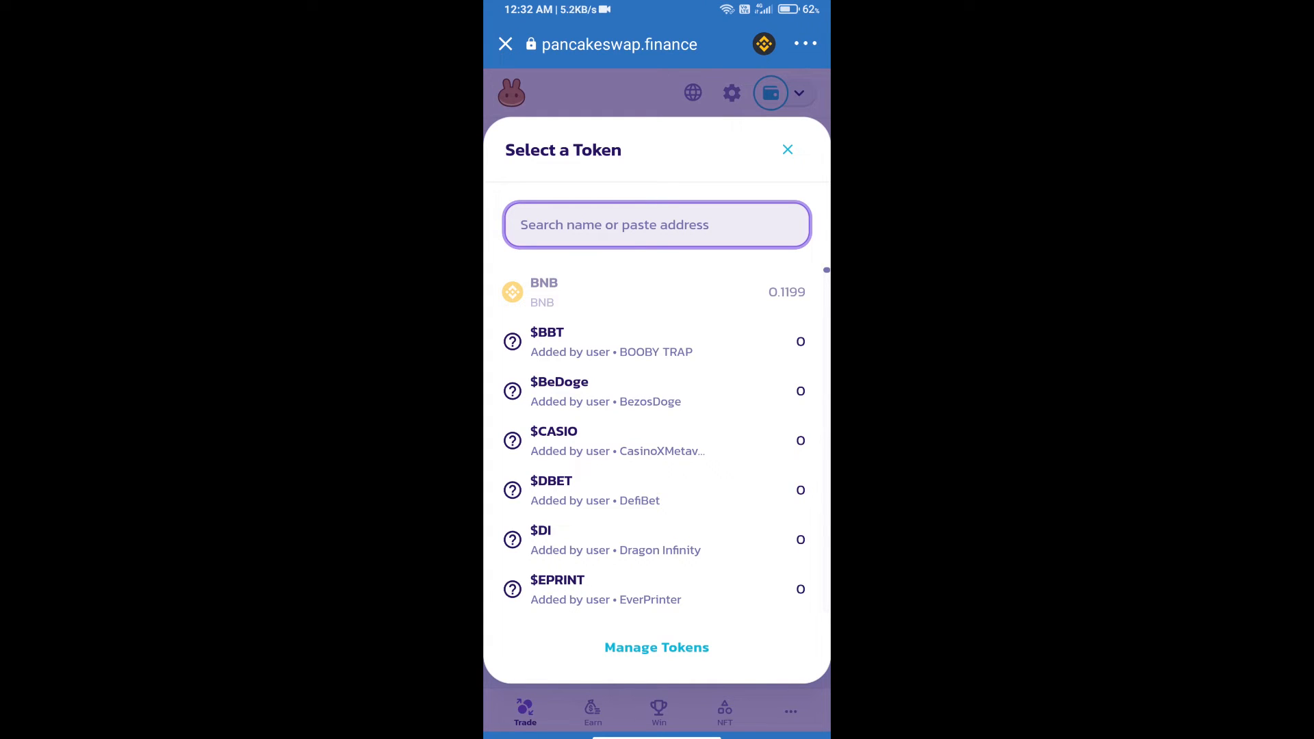
- Copy EarnGuild's BNB Smart Chain contract address from its CoinMarketCap page
click(657, 225)
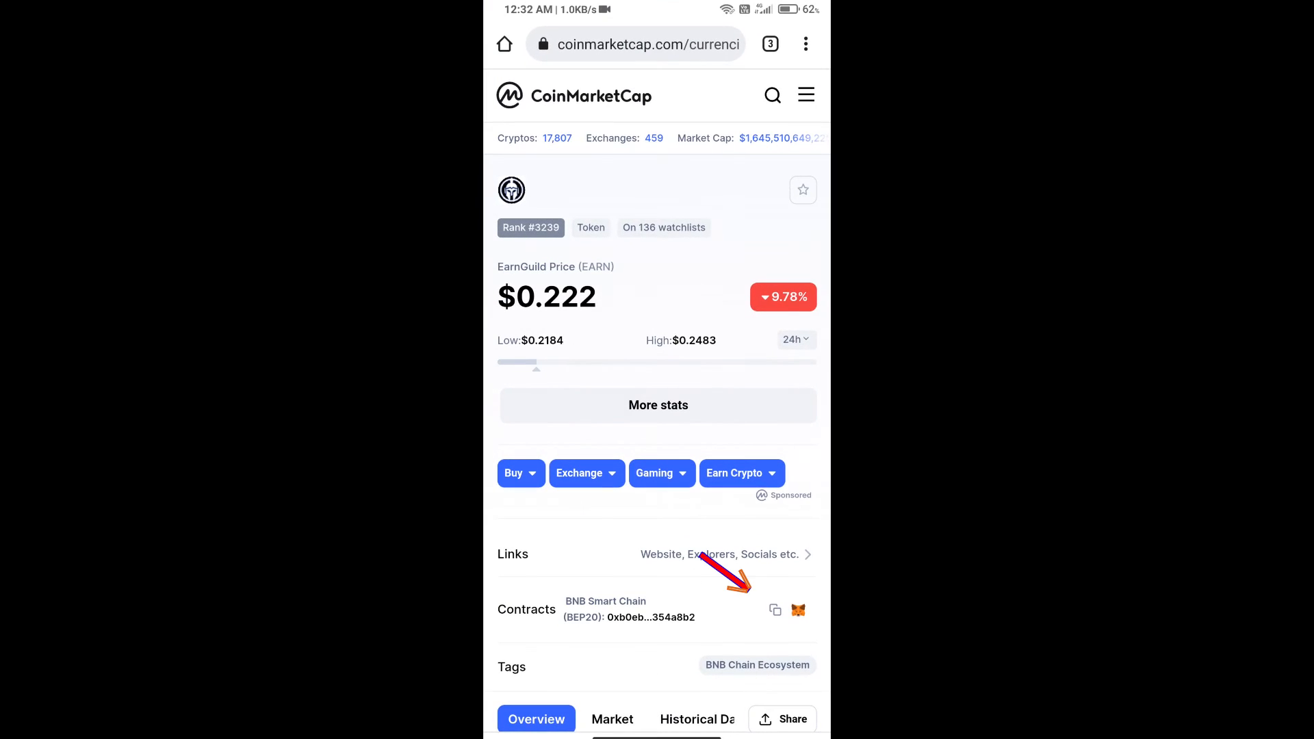
click(775, 609)
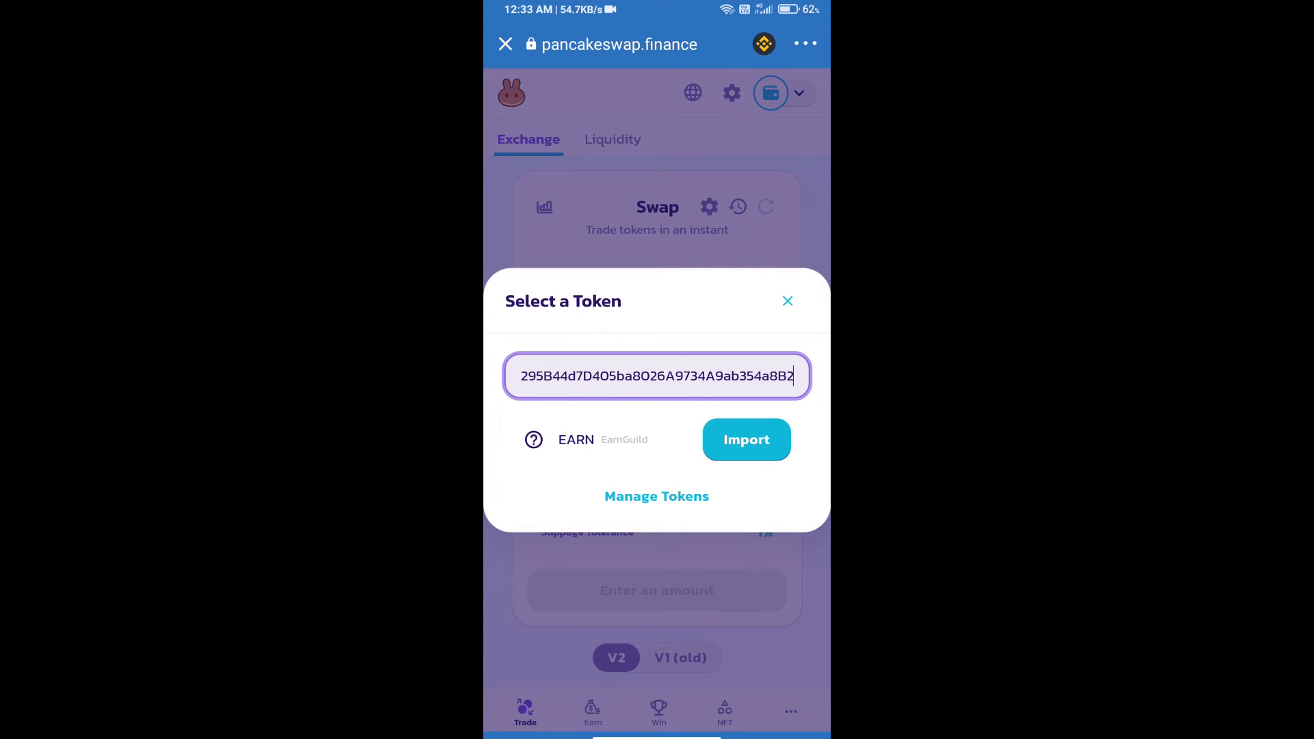
- Import the EarnGuild (EARN) token, accepting the unknown-token risk warning
click(746, 439)
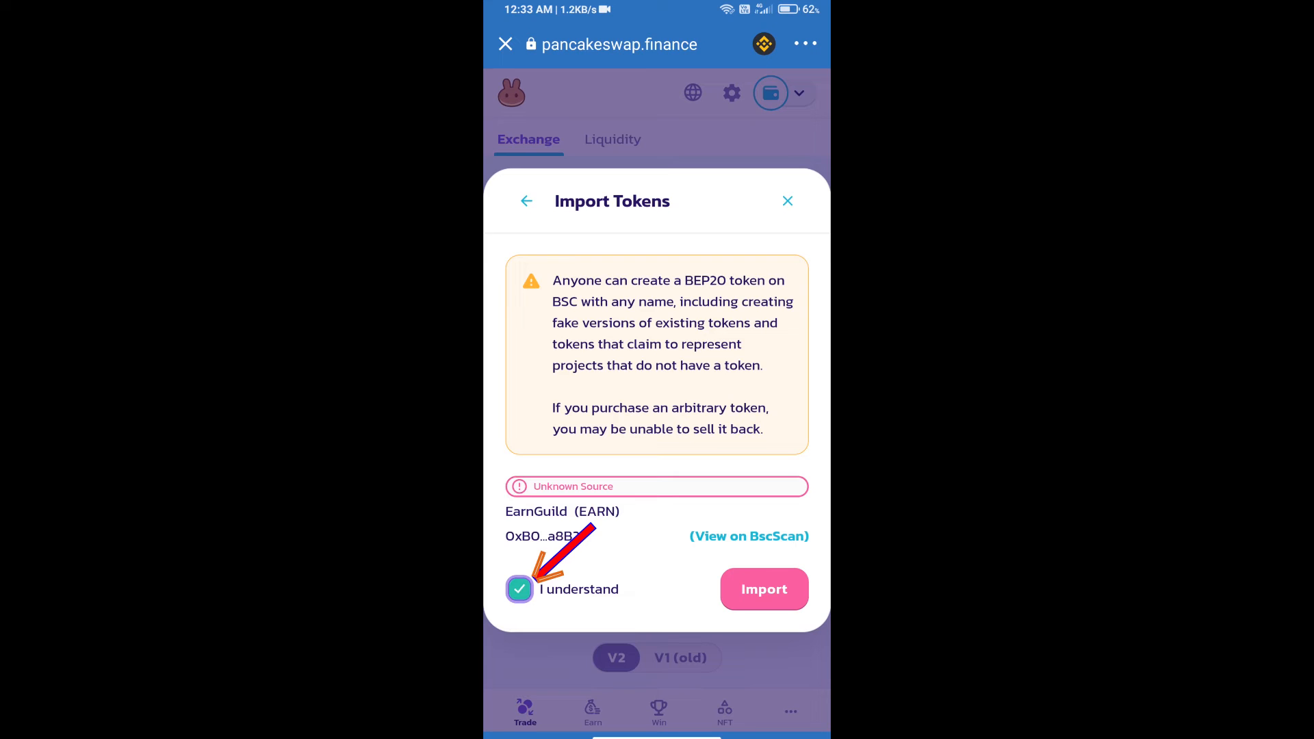
click(764, 589)
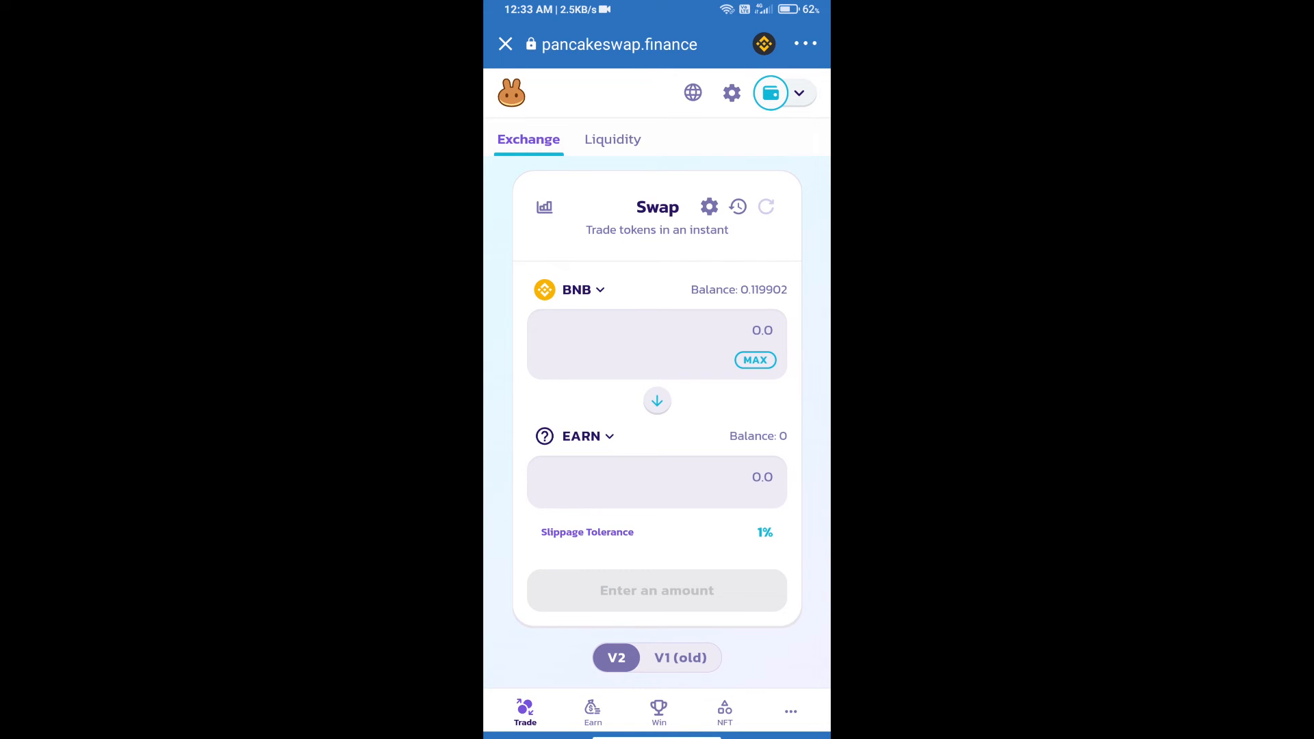
- Set PancakeSwap's swap slippage tolerance to 1% in the settings
click(708, 206)
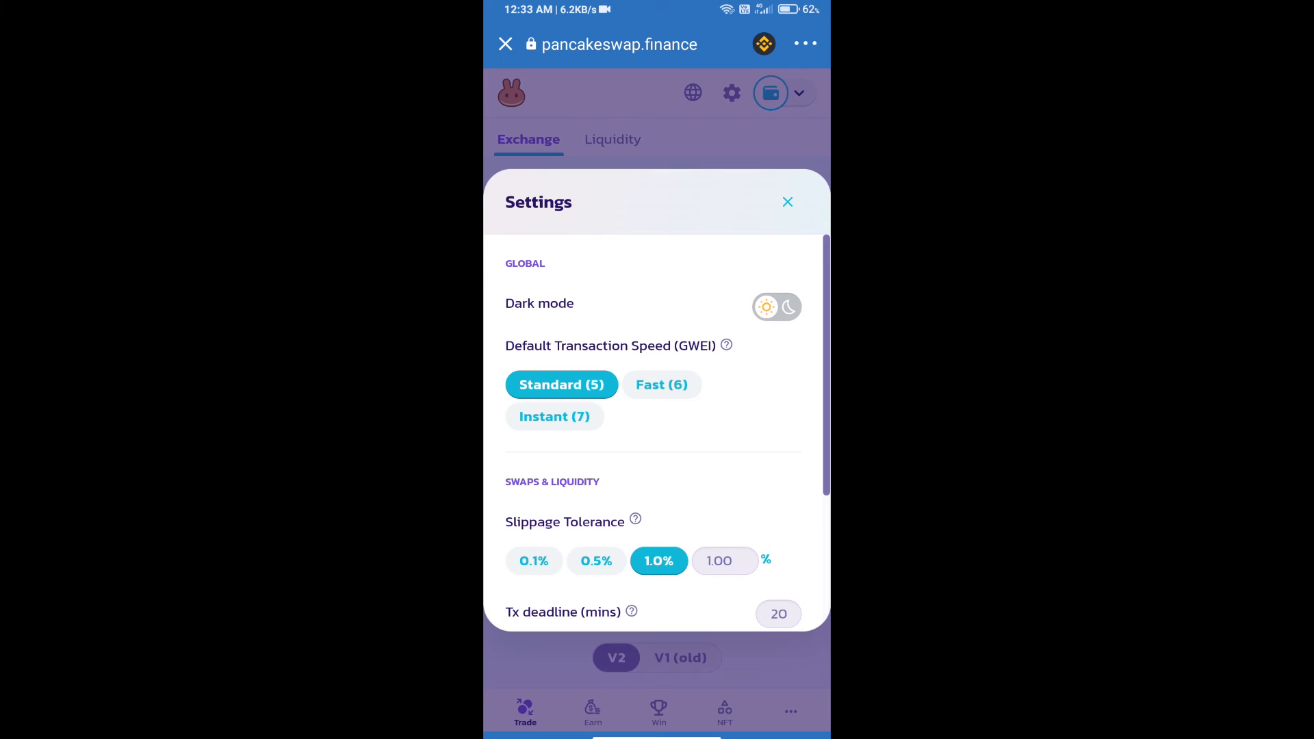
click(719, 561)
text(1)
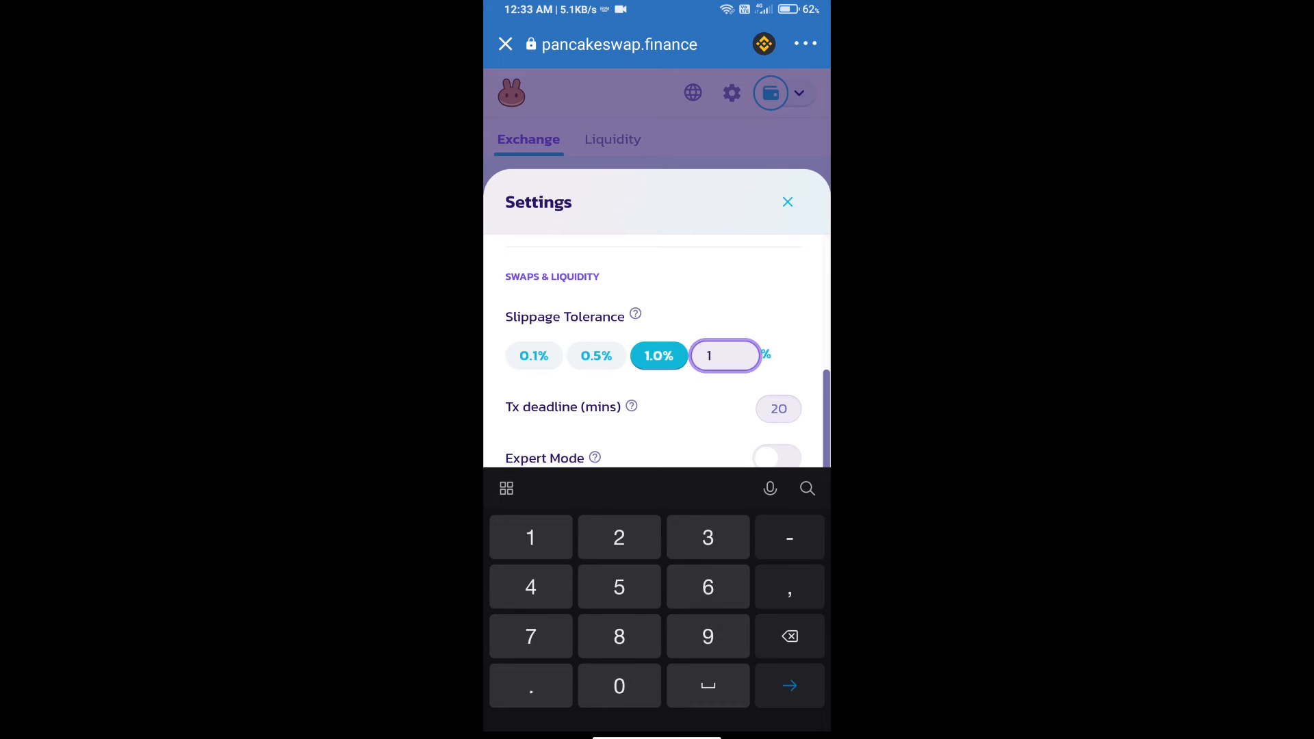
click(786, 202)
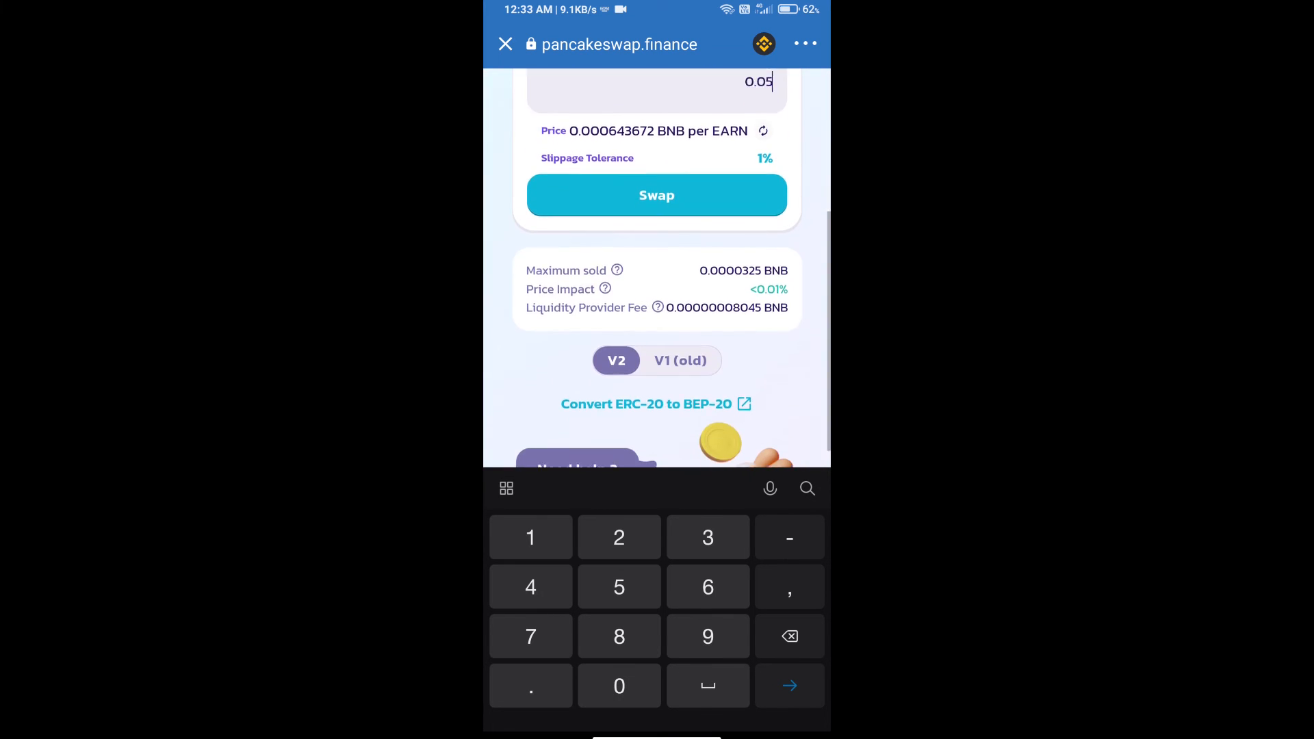
- Review and confirm the swap of BNB for 0.05 EARN
scroll(down, 3)
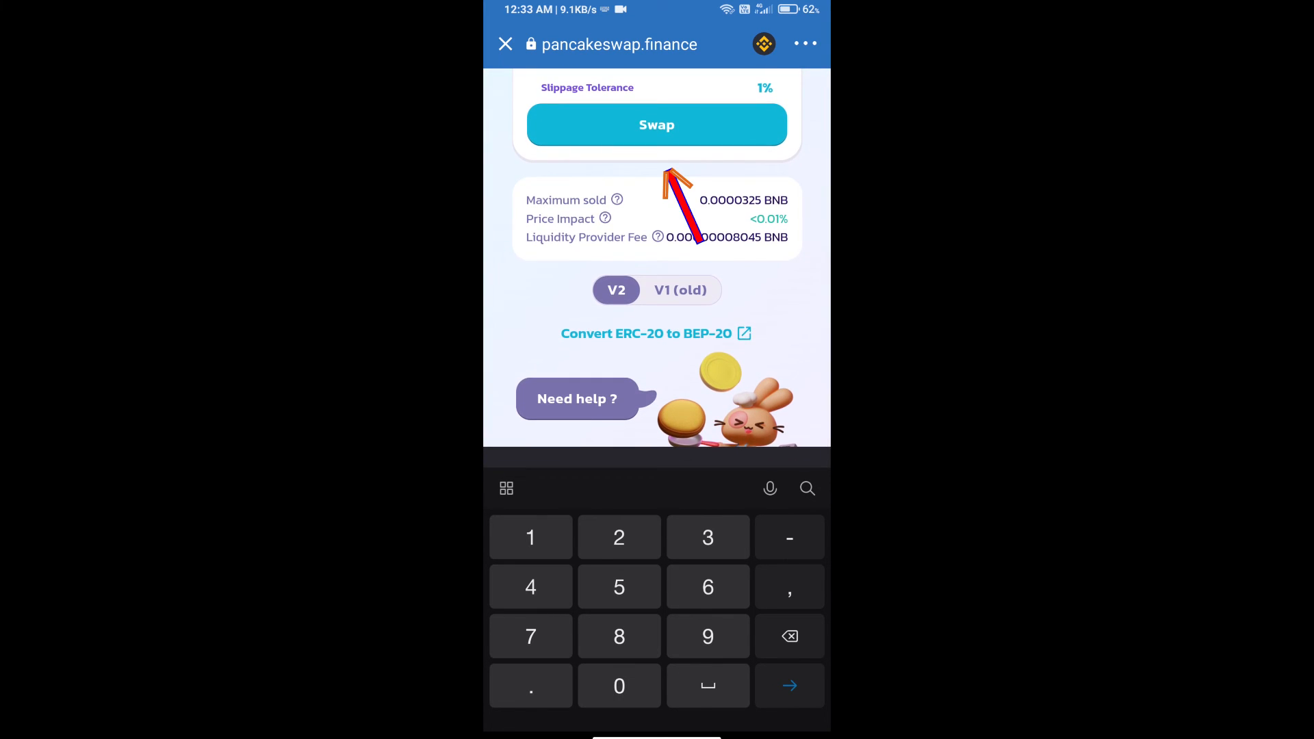
click(656, 125)
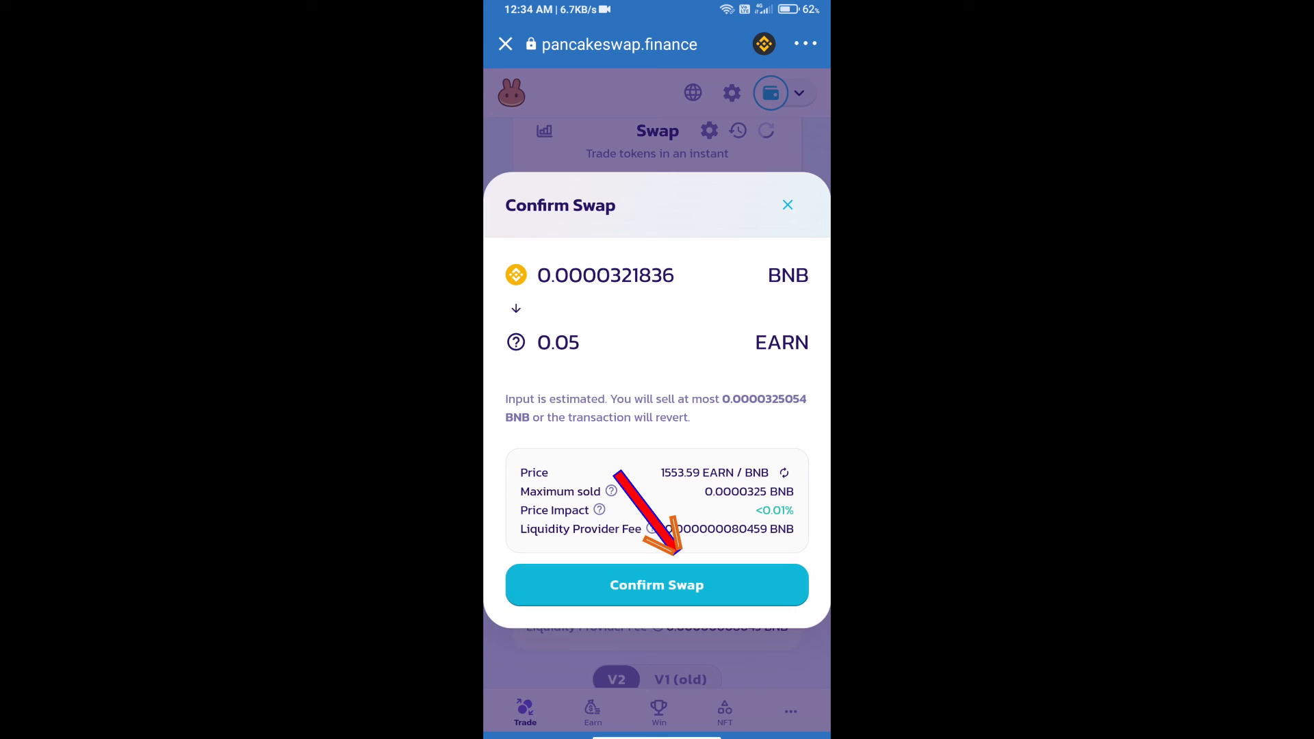
click(656, 585)
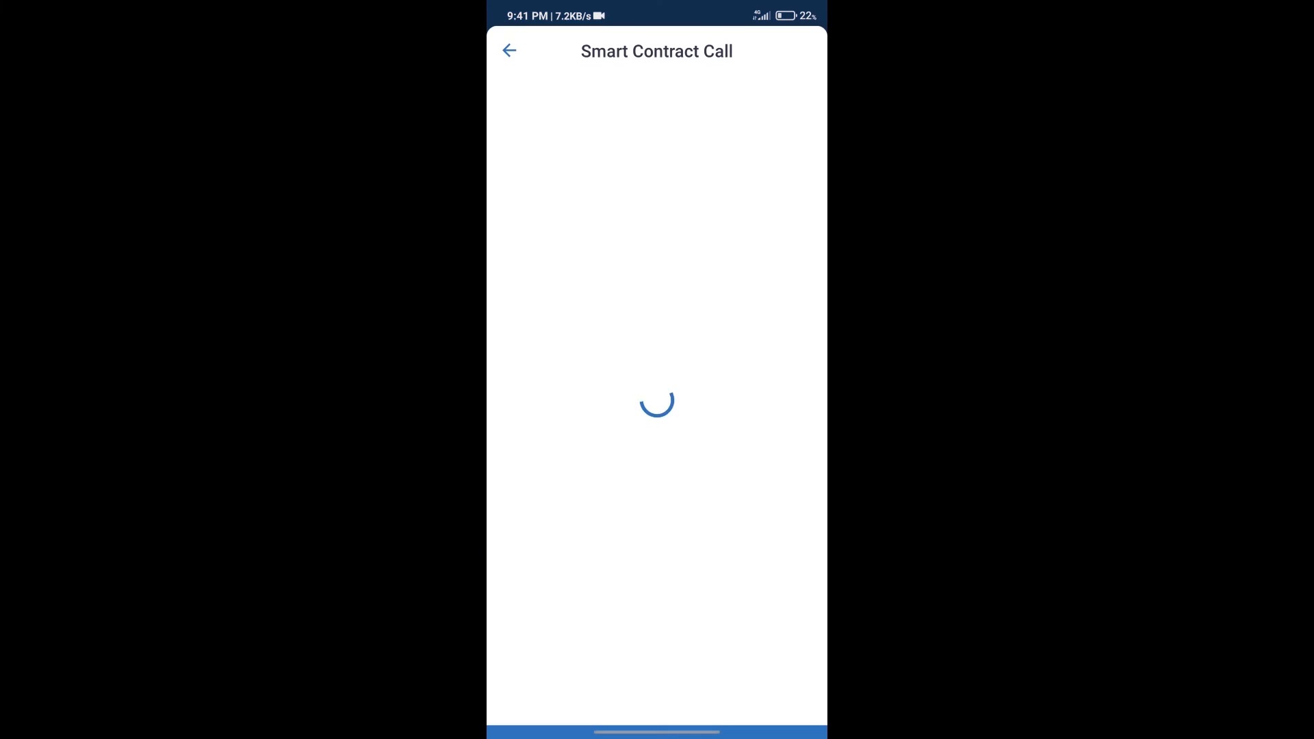